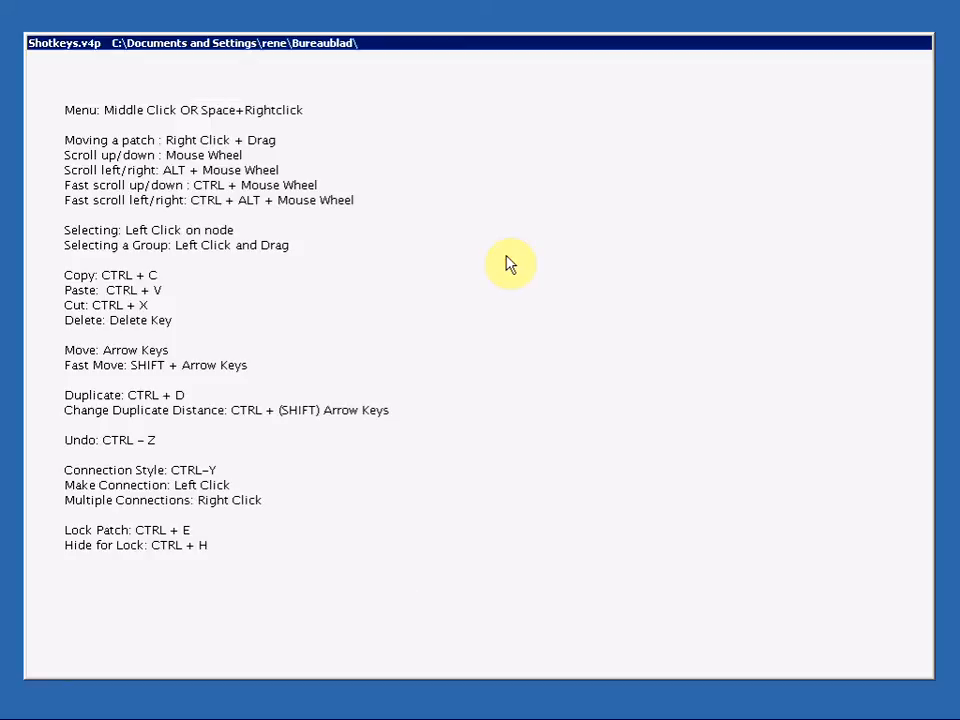
pyautogui.moveTo(584, 268)
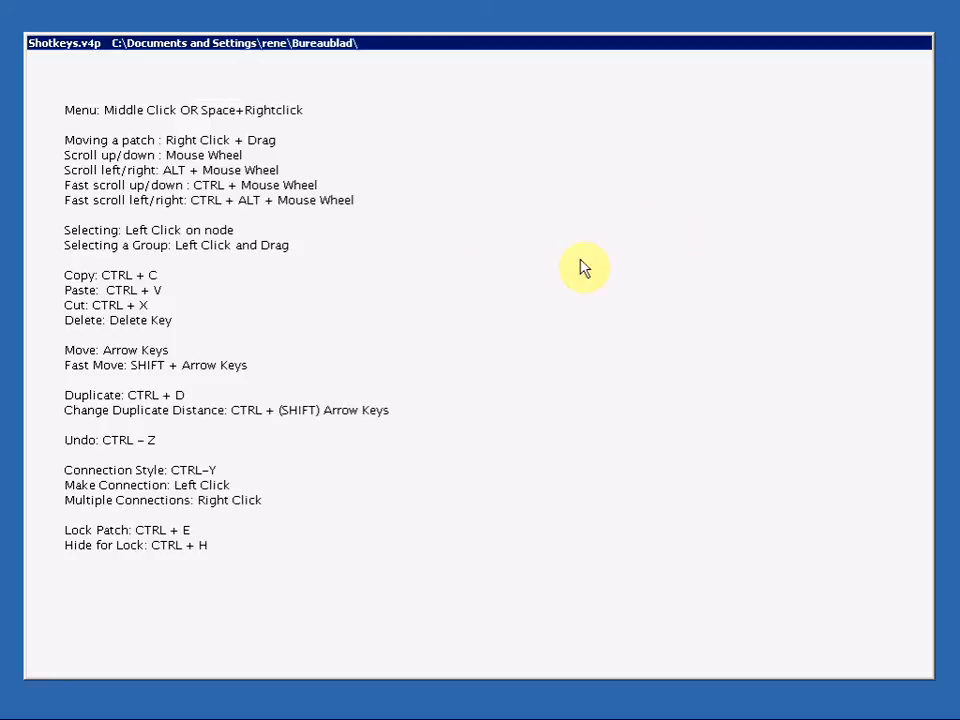
pyautogui.moveTo(556, 224)
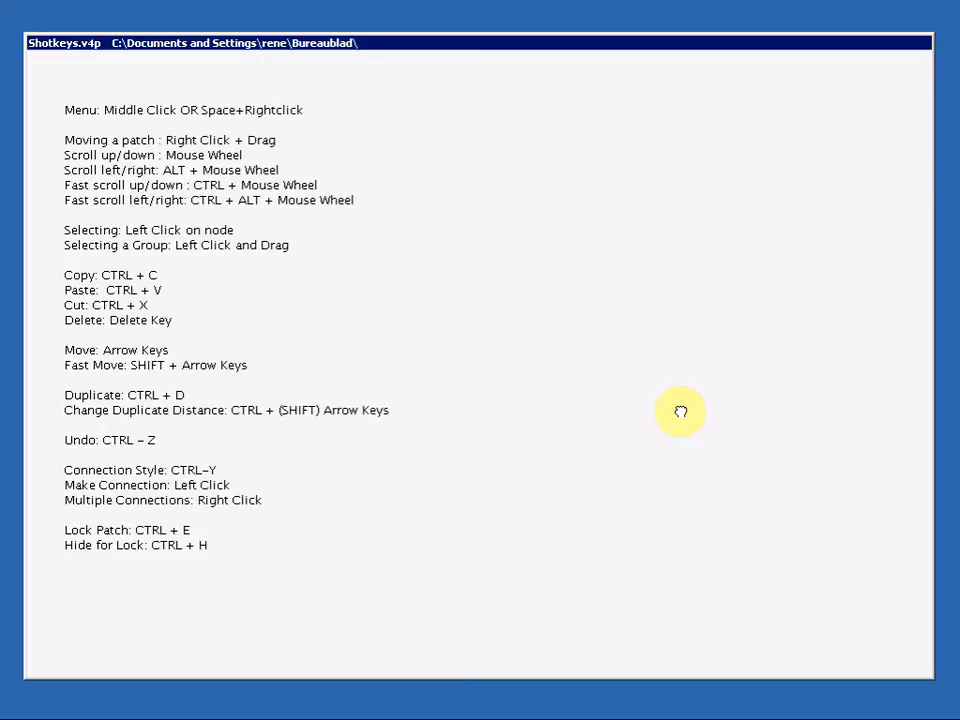
pyautogui.moveTo(598, 248)
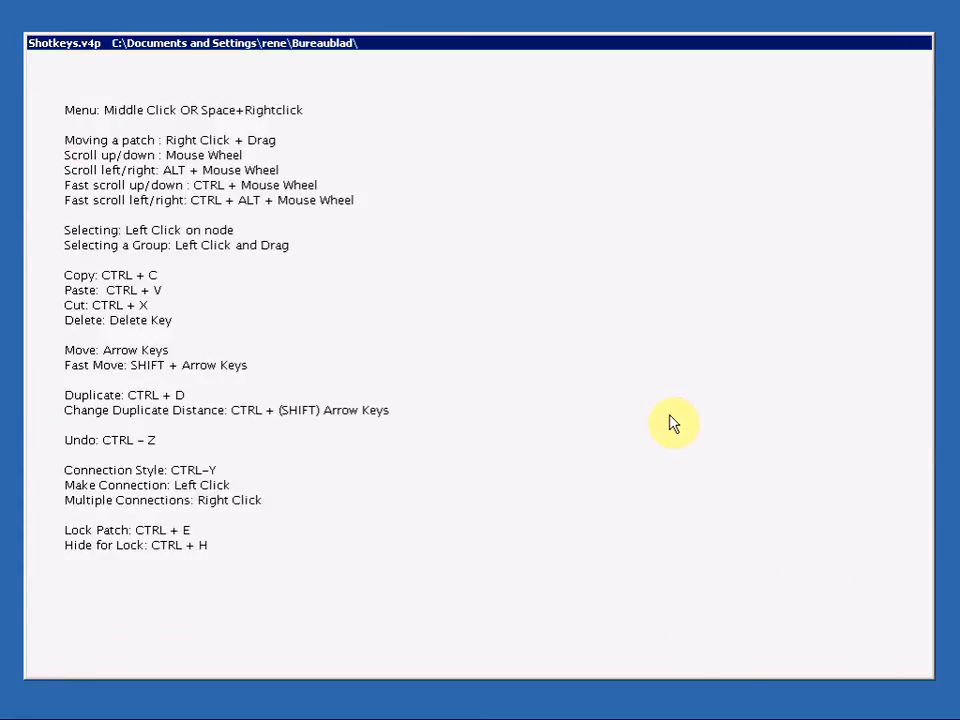
# Step: Drag the lone 0.000 value box up from below the notes to sit beside the shortcut list
pyautogui.scroll(-3)
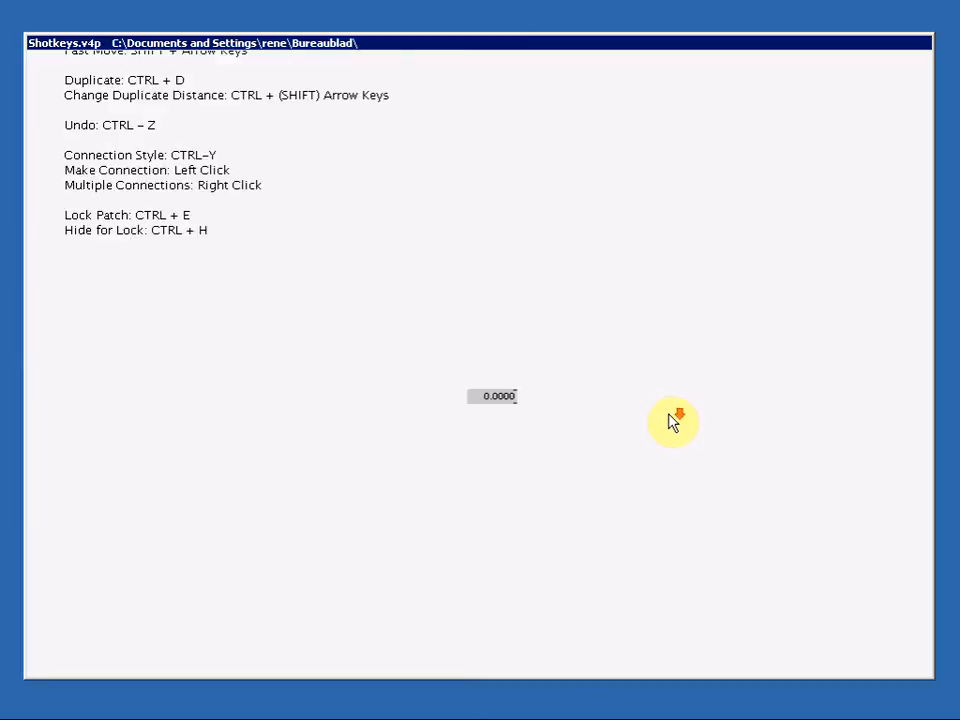
pyautogui.scroll(-3)
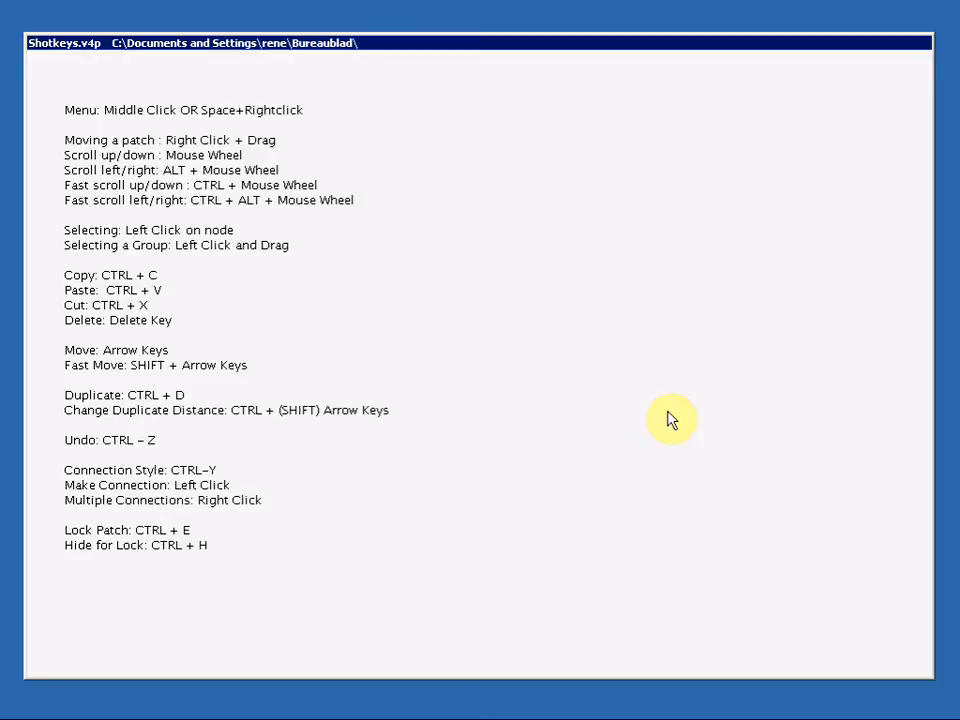
pyautogui.scroll(-3)
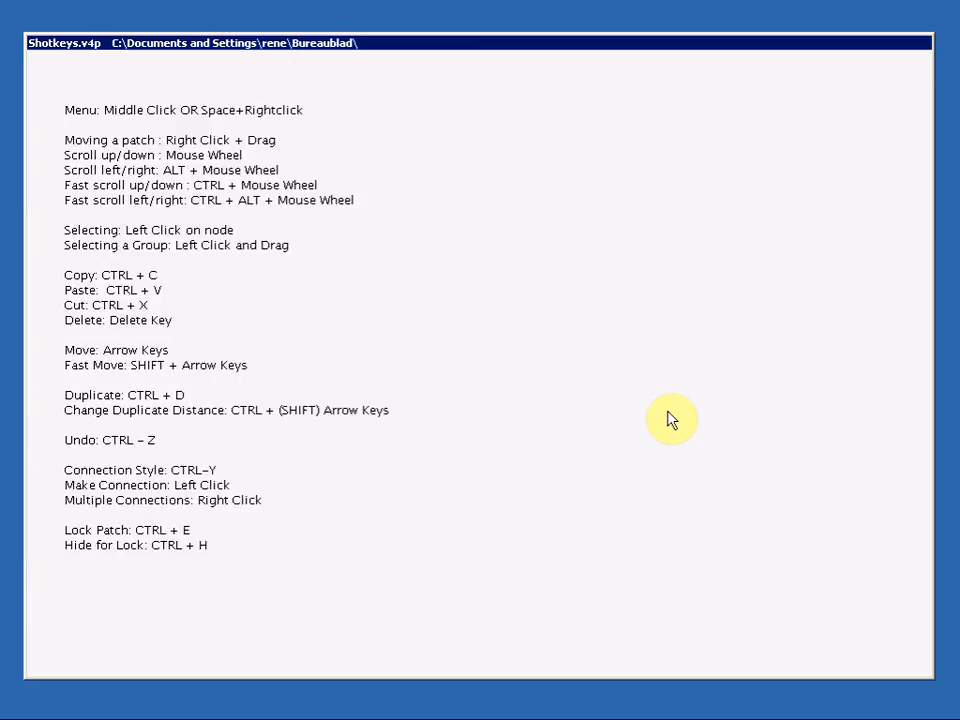
pyautogui.scroll(-3)
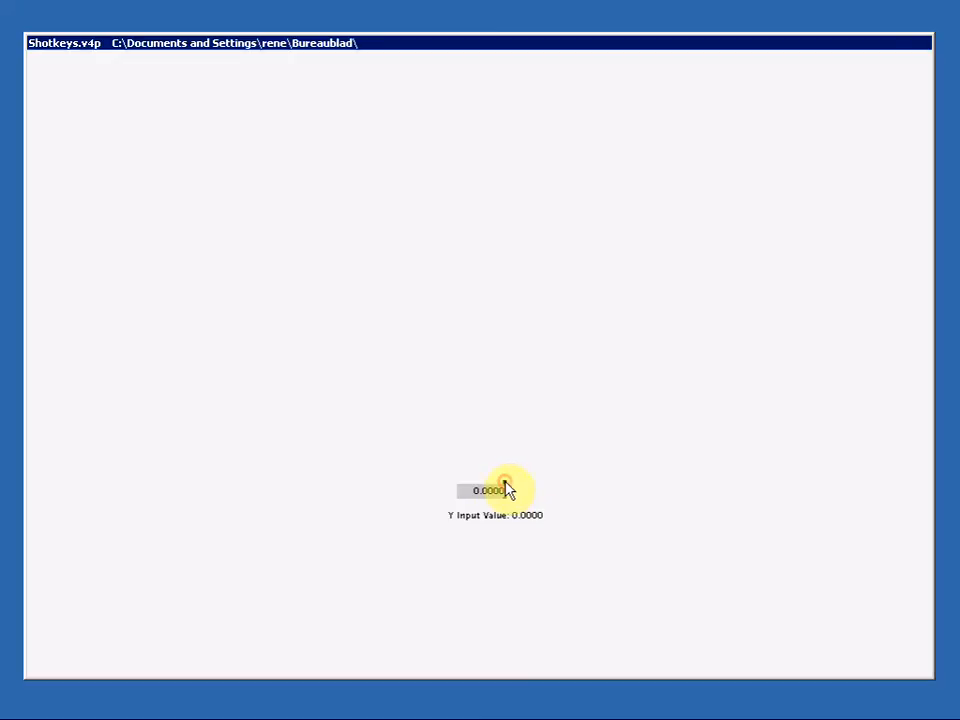
pyautogui.moveTo(504, 490); pyautogui.dragTo(510, 344)
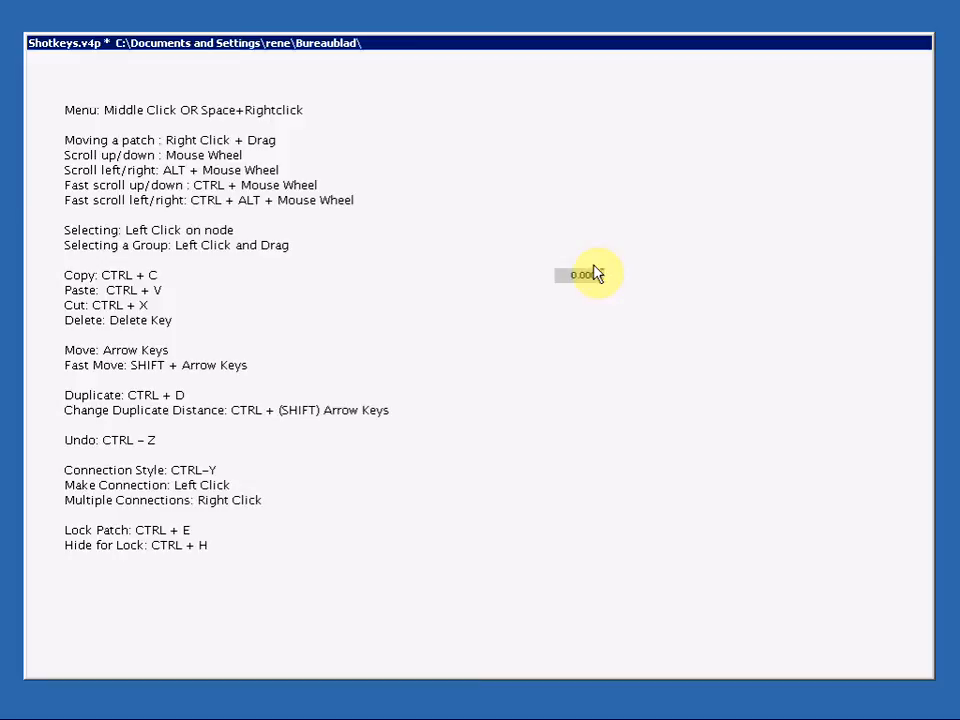
pyautogui.moveTo(590, 276)
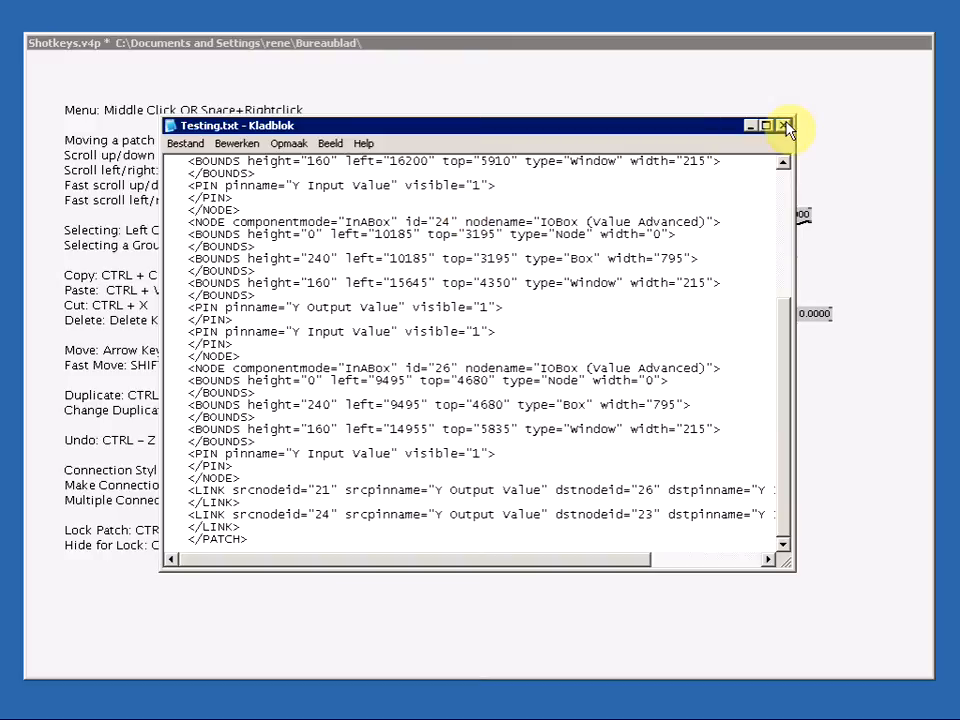
# Step: Close the Notepad window showing the patch XML and return to the vvvv patch
pyautogui.click(784, 124)
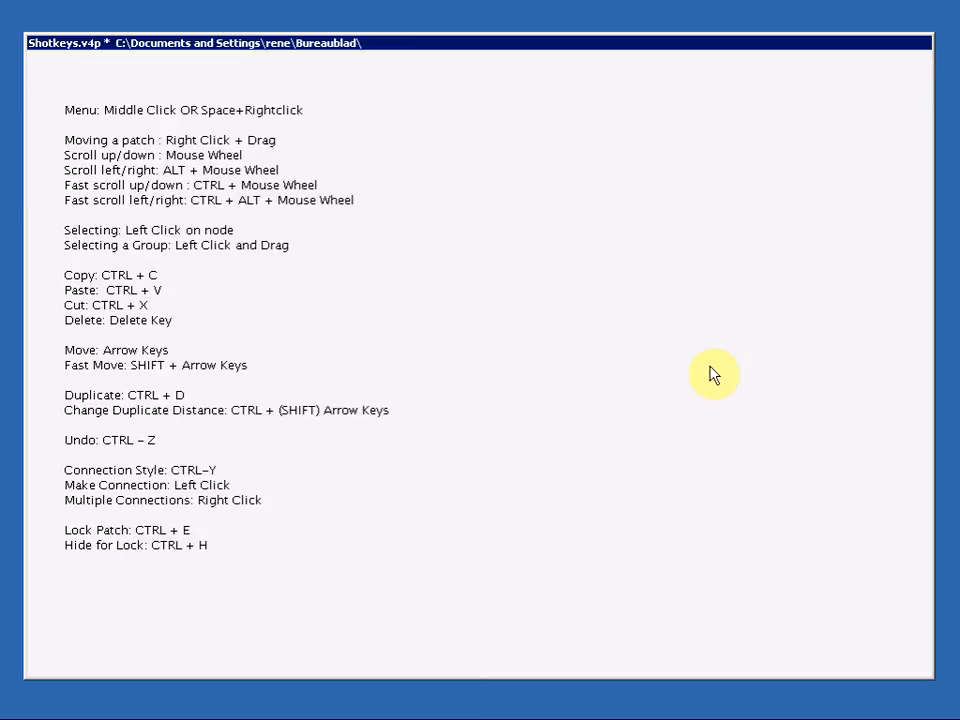
pyautogui.moveTo(556, 192)
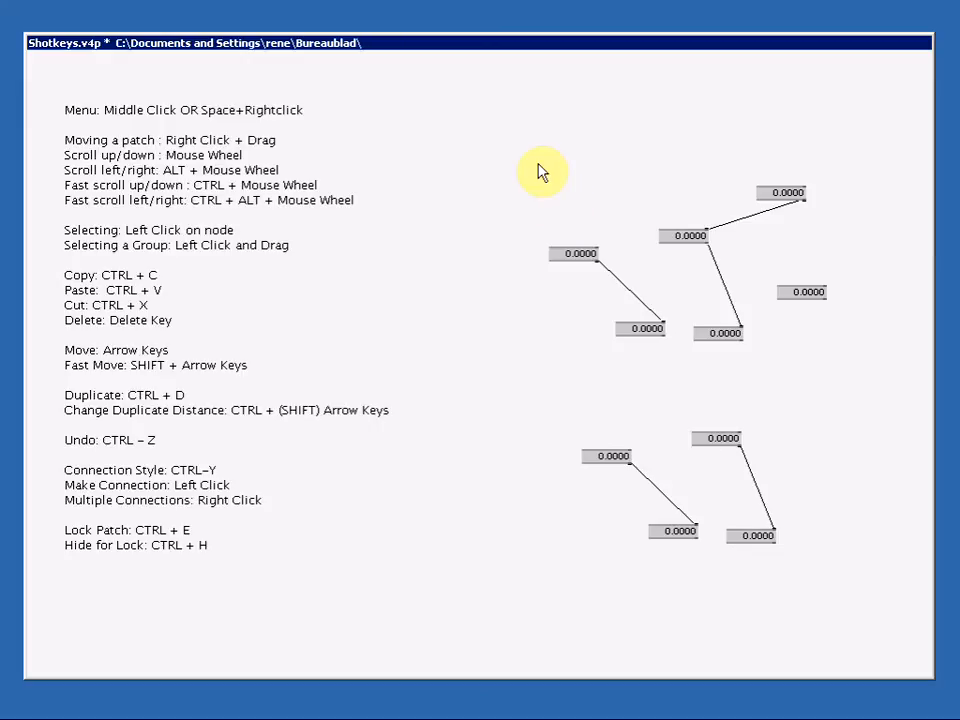
pyautogui.moveTo(544, 170); pyautogui.dragTo(916, 530)
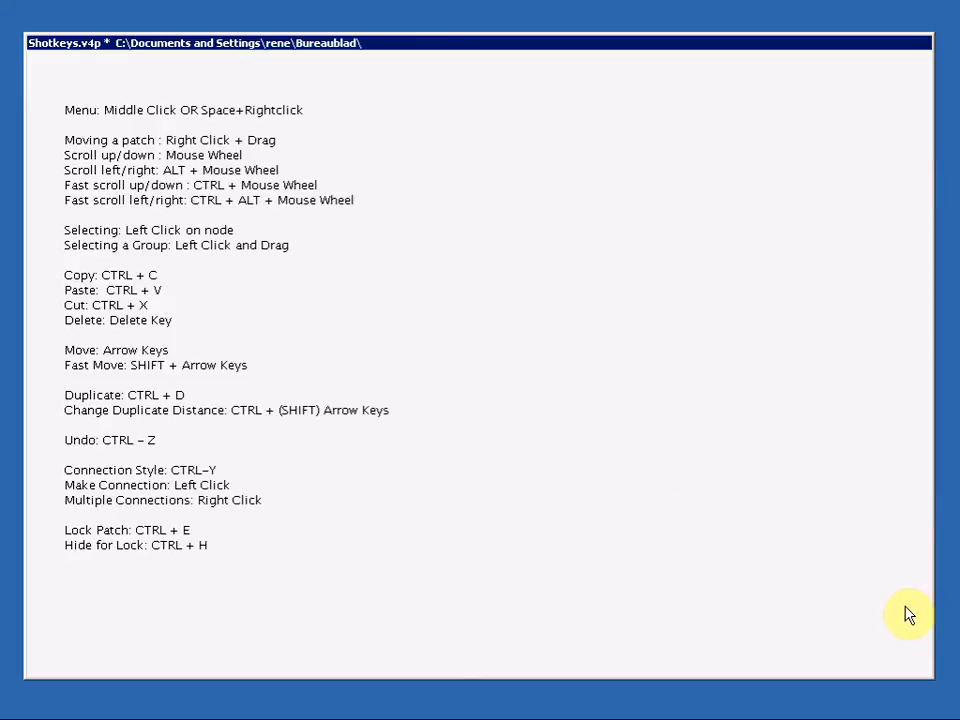
pyautogui.moveTo(644, 312)
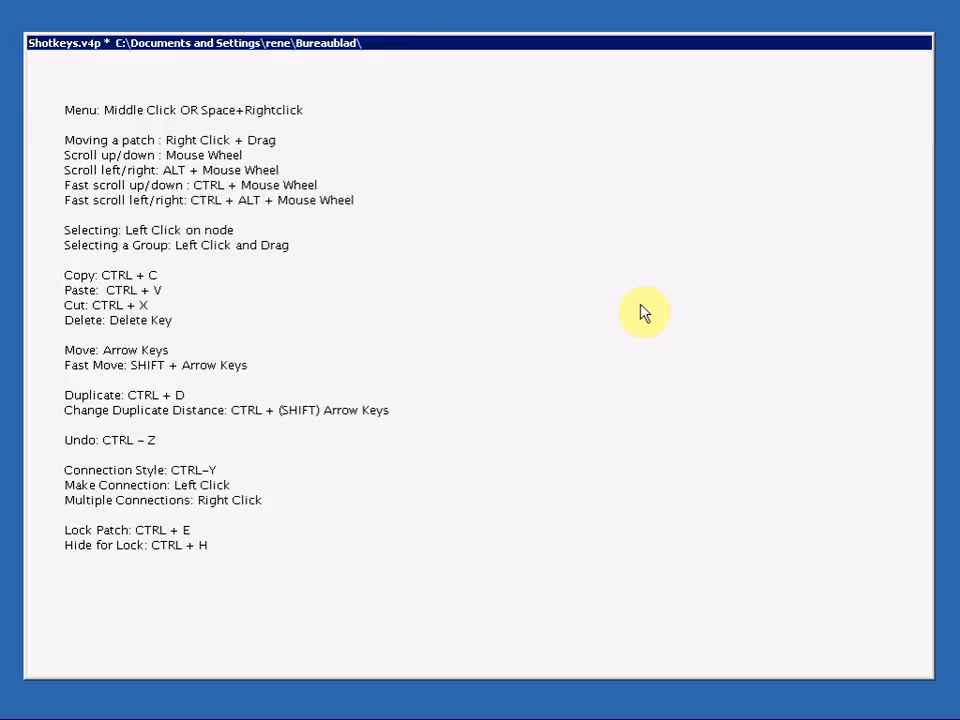
# Step: Select the new value box and duplicate it with an offset using Ctrl+D
pyautogui.click(636, 298)
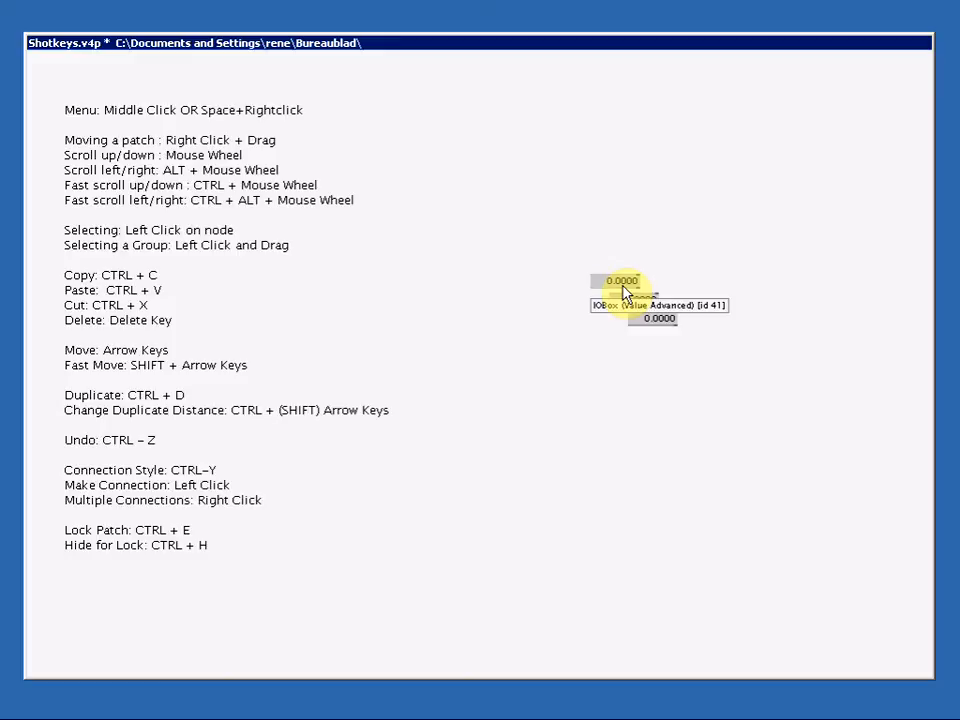
pyautogui.press('ctrl+d')
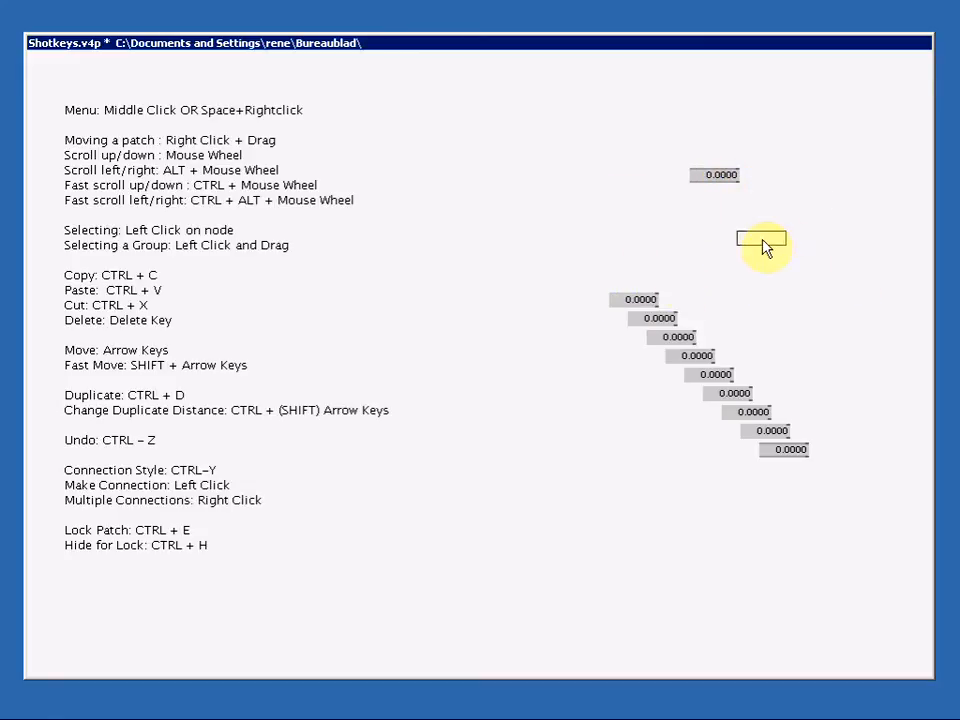
# Step: Drag the value node linked to the staircase toward the upper right, its link following along
pyautogui.moveTo(762, 238); pyautogui.dragTo(588, 244)
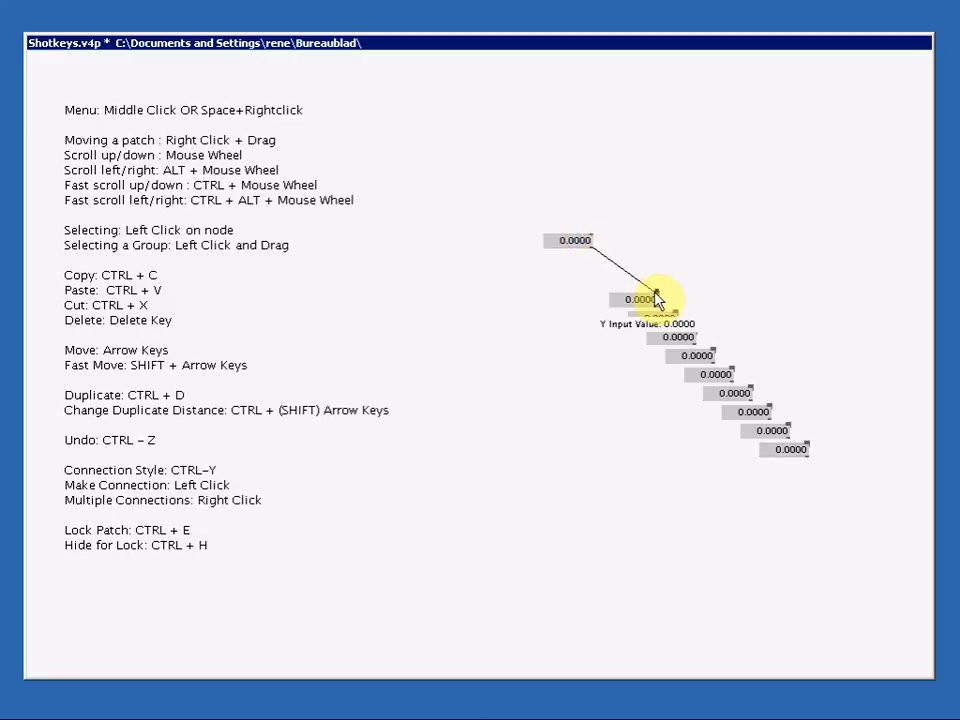
pyautogui.moveTo(658, 298); pyautogui.dragTo(790, 164)
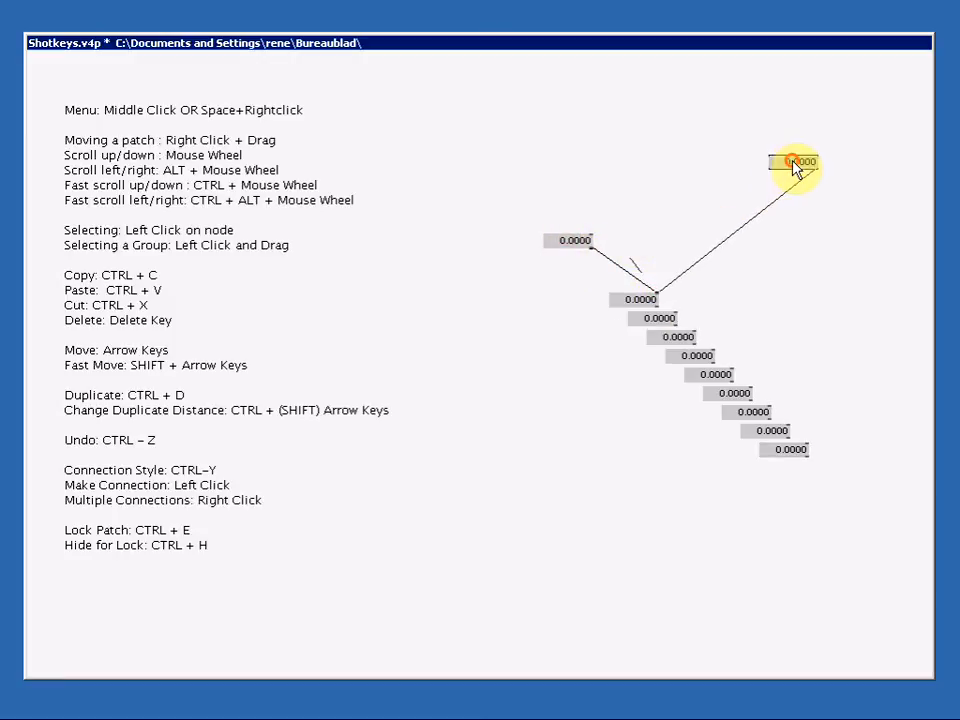
pyautogui.moveTo(790, 162); pyautogui.dragTo(540, 456)
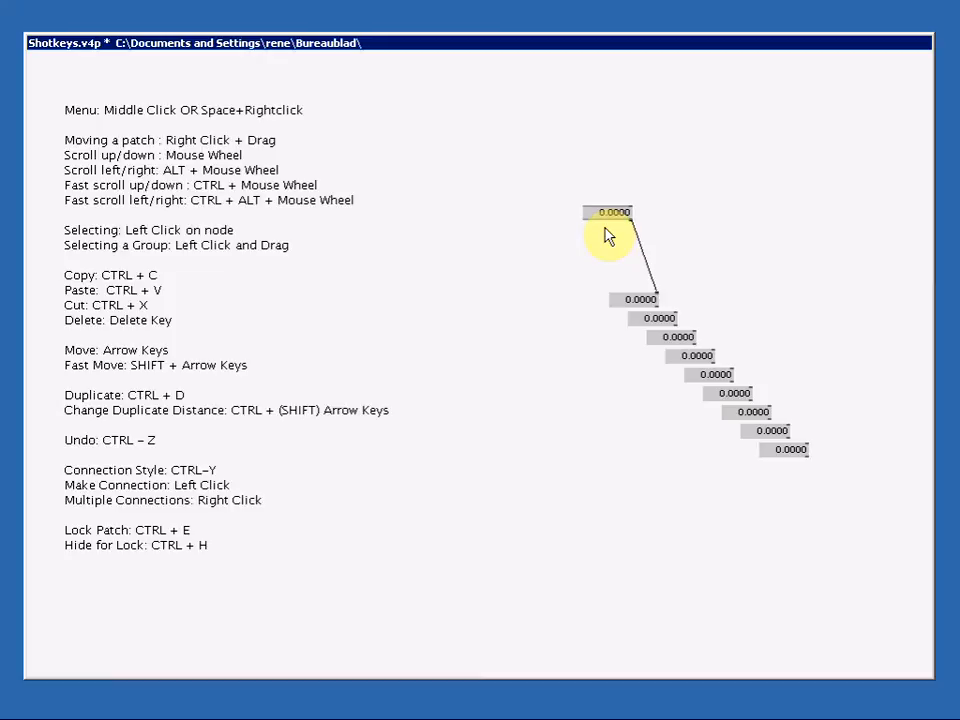
# Step: Drag the connected value node around the patch and drop it just left of the staircase top
pyautogui.moveTo(608, 212); pyautogui.dragTo(608, 168)
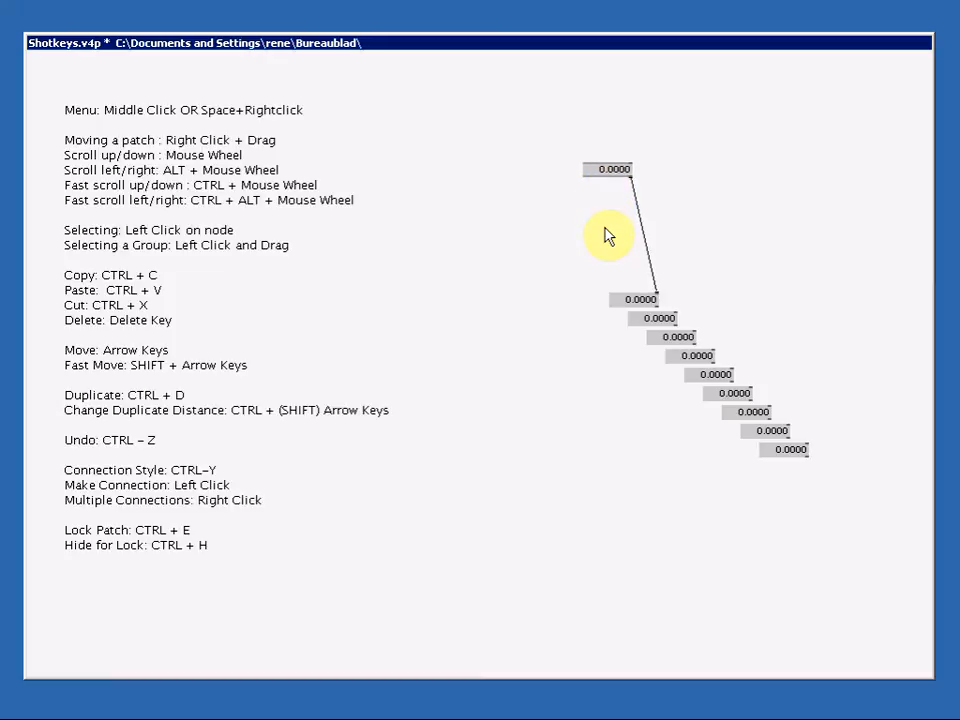
pyautogui.moveTo(610, 168); pyautogui.dragTo(644, 168)
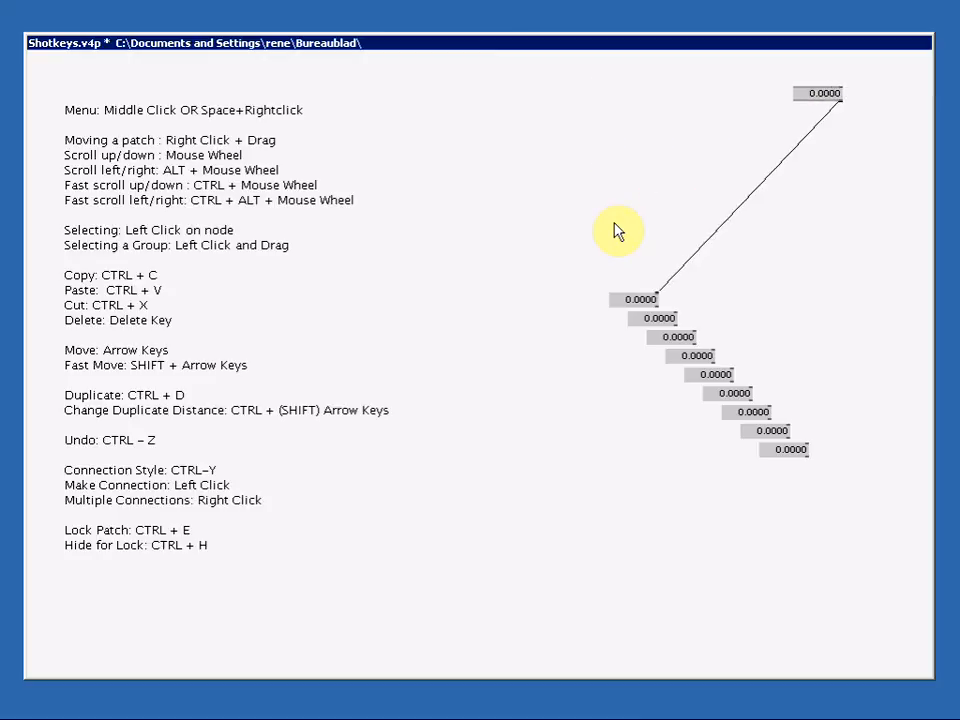
pyautogui.moveTo(820, 94); pyautogui.dragTo(804, 272)
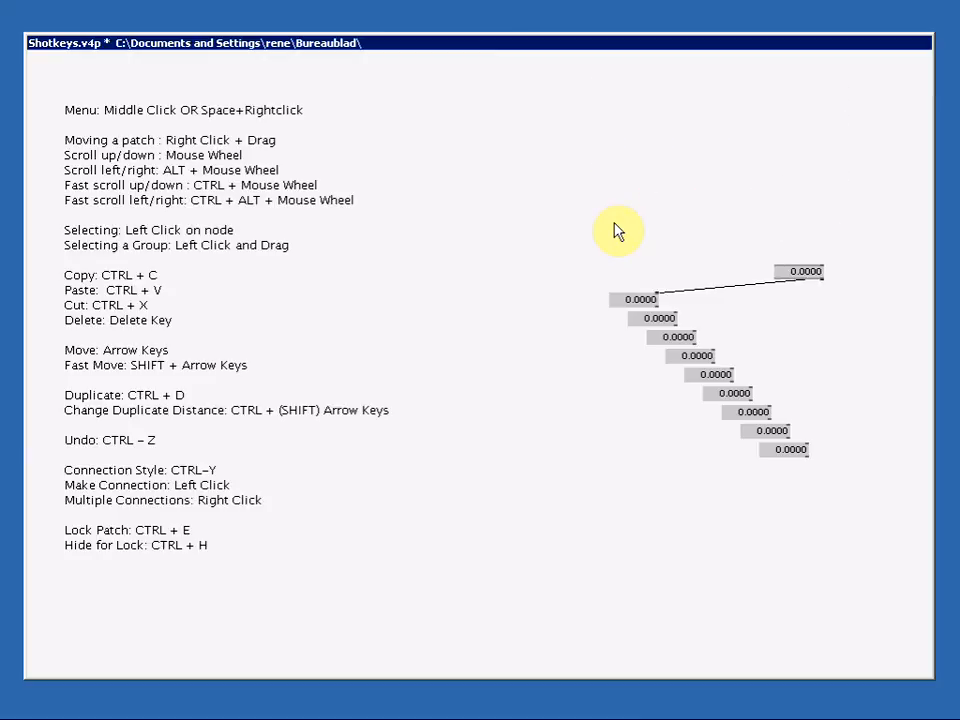
pyautogui.moveTo(804, 272); pyautogui.dragTo(532, 272)
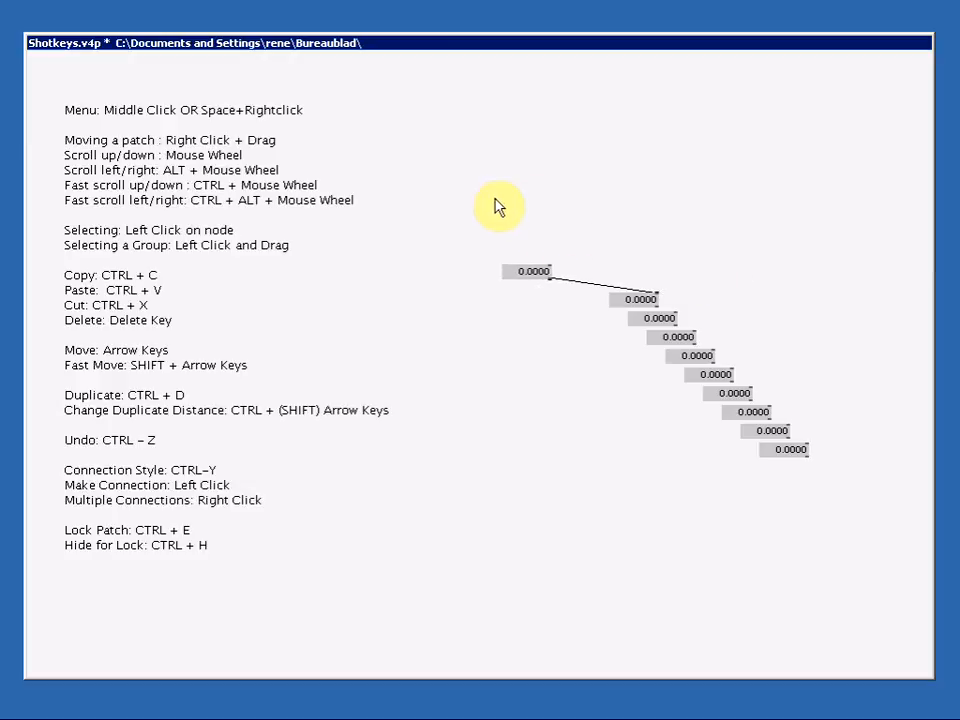
pyautogui.moveTo(864, 510)
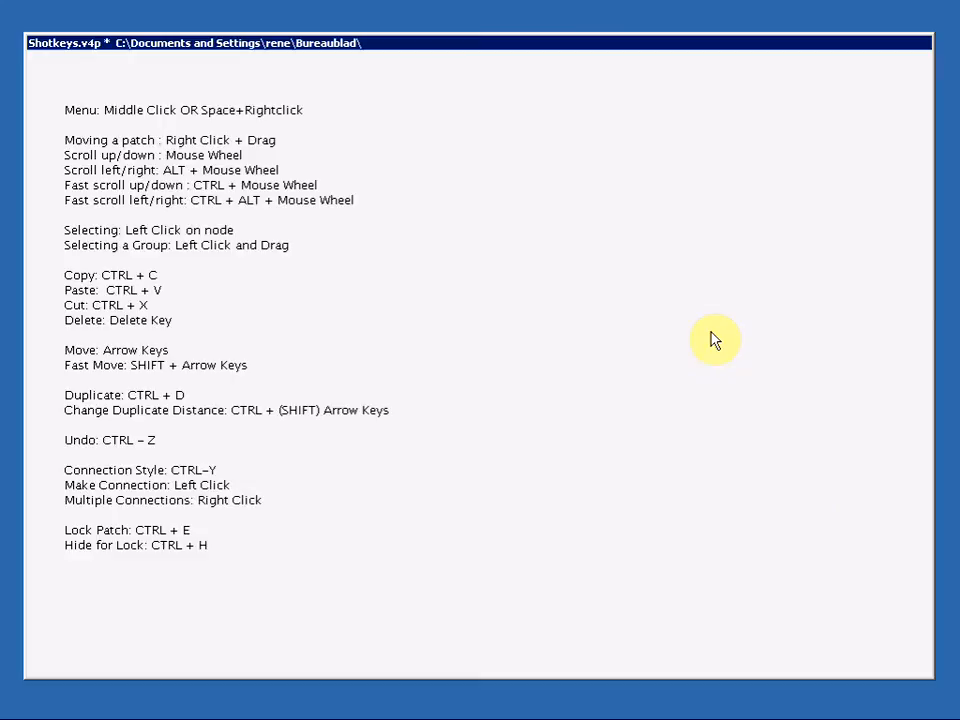
pyautogui.moveTo(670, 308)
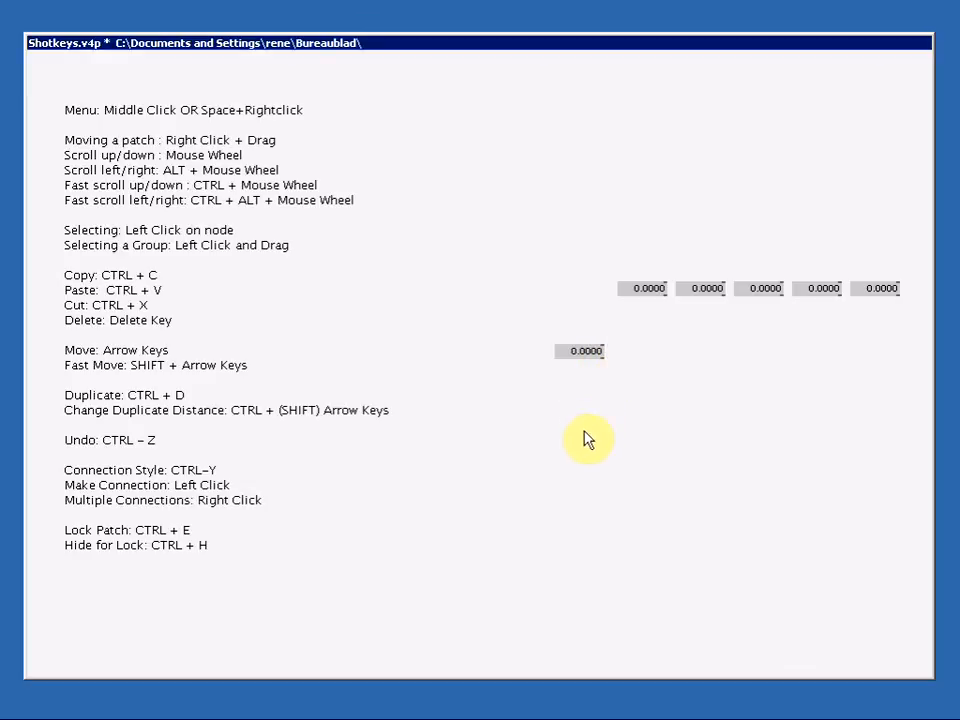
pyautogui.moveTo(596, 356)
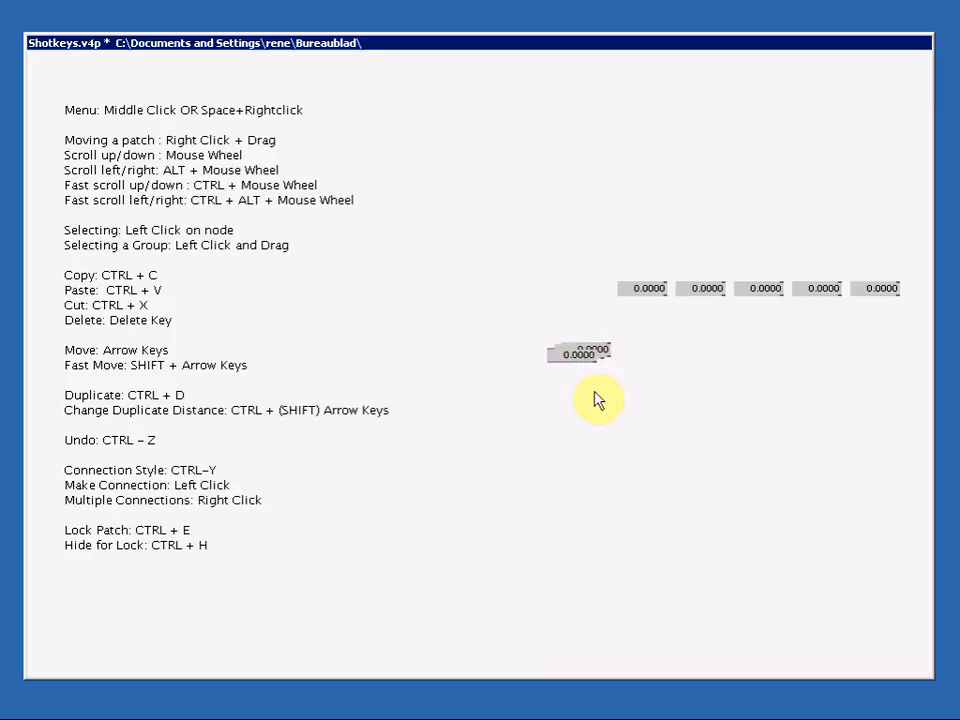
pyautogui.moveTo(600, 360)
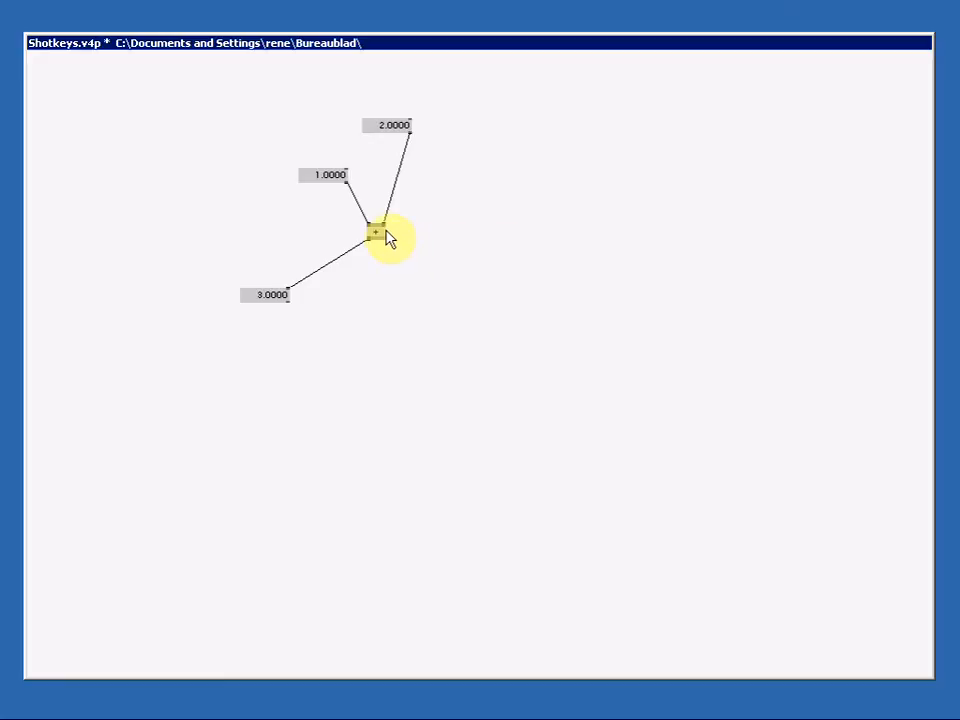
pyautogui.moveTo(380, 230)
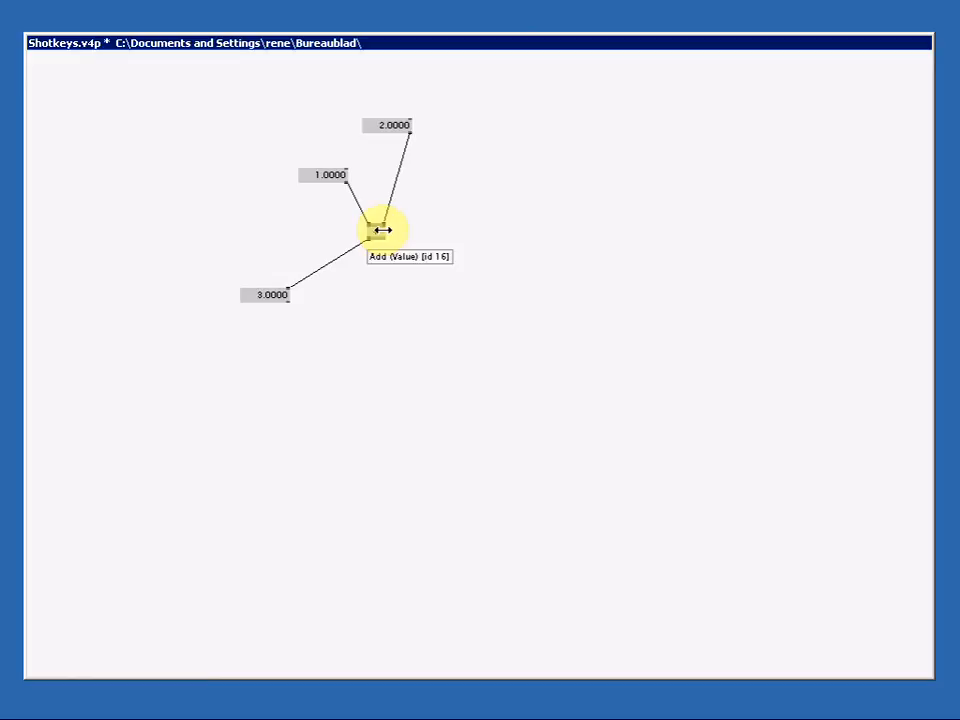
# Step: Select the Add node that the 1.0000, 2.0000 and 3.0000 boxes feed into
pyautogui.click(382, 232)
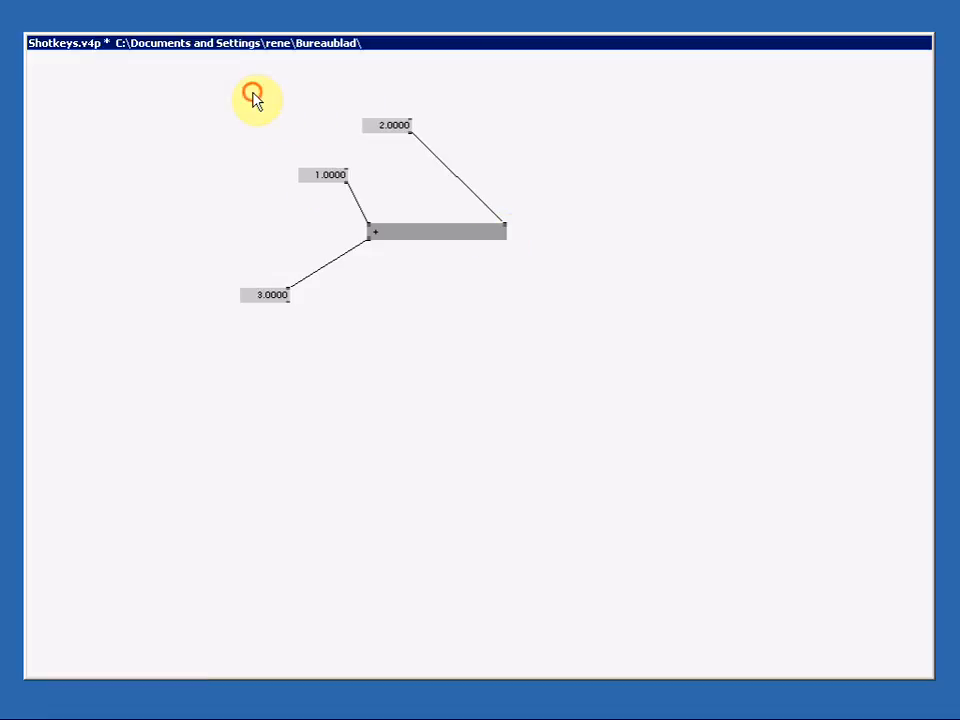
# Step: Deselect, then drag the 2.0000 value box level beside the 1.0000 box above the Add node
pyautogui.click(488, 200)
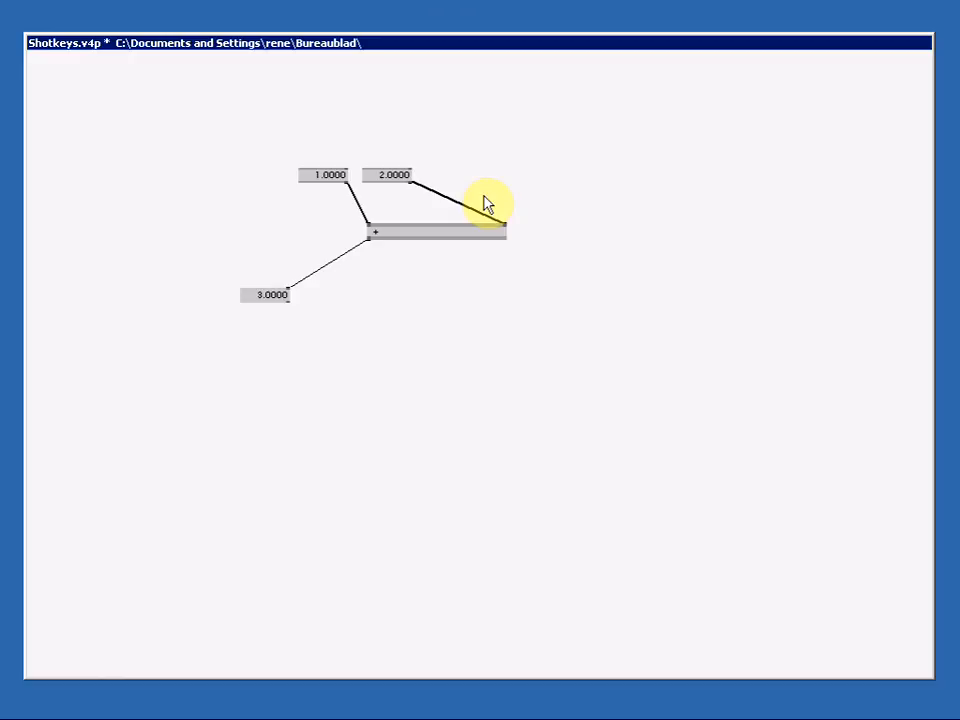
pyautogui.moveTo(486, 200); pyautogui.dragTo(330, 370)
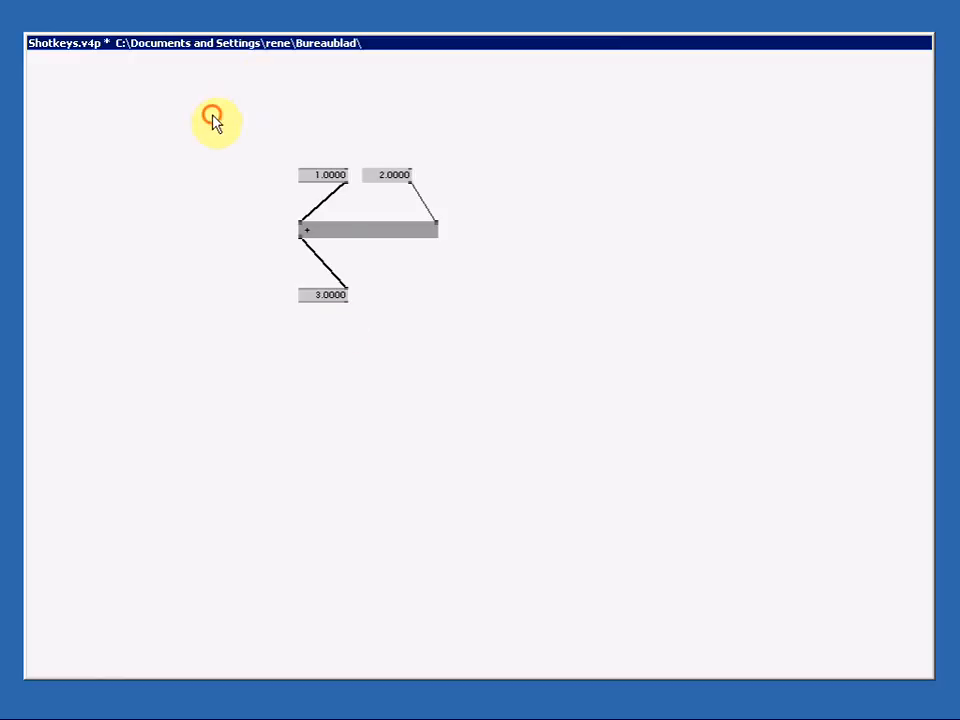
pyautogui.moveTo(516, 344)
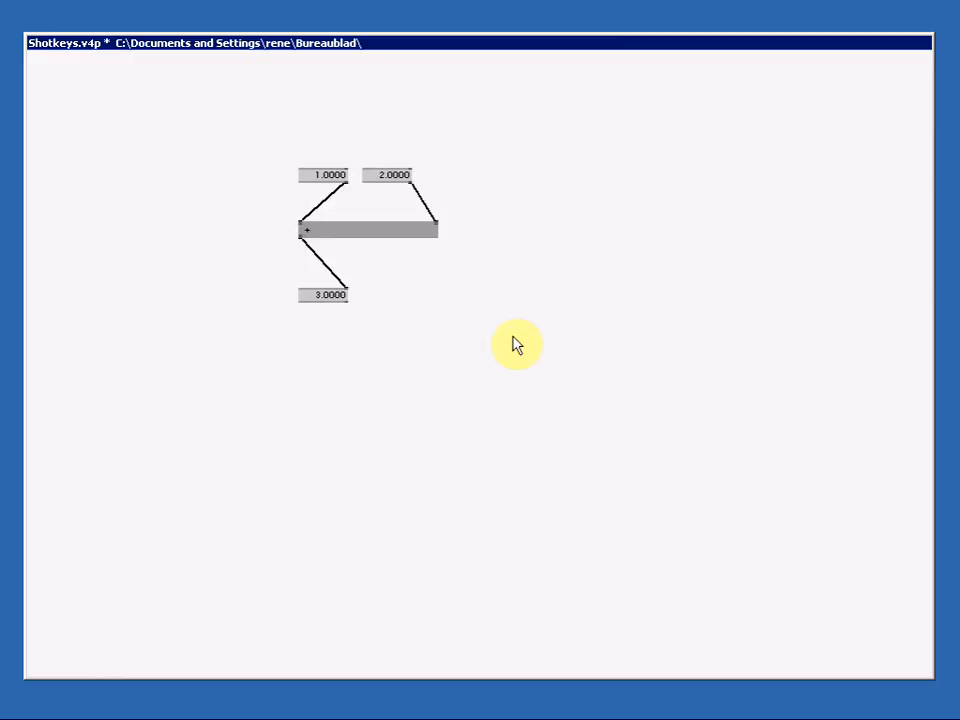
pyautogui.moveTo(330, 176)
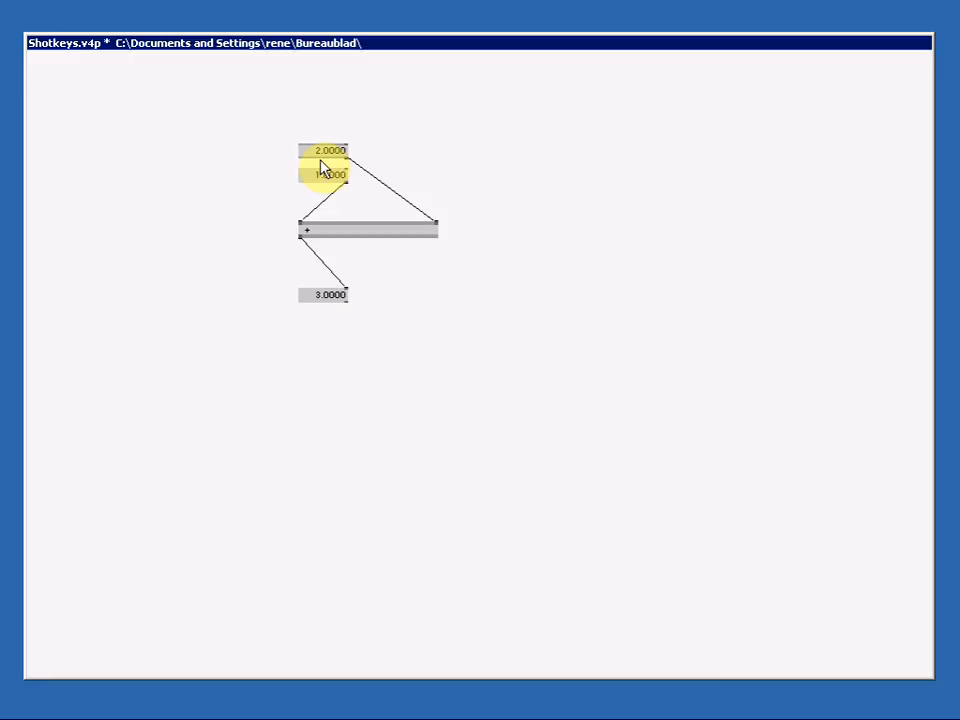
# Step: Drag the 2.0000 value box back beside the 1.0000 box after undoing the alignment
pyautogui.moveTo(324, 150); pyautogui.dragTo(390, 174)
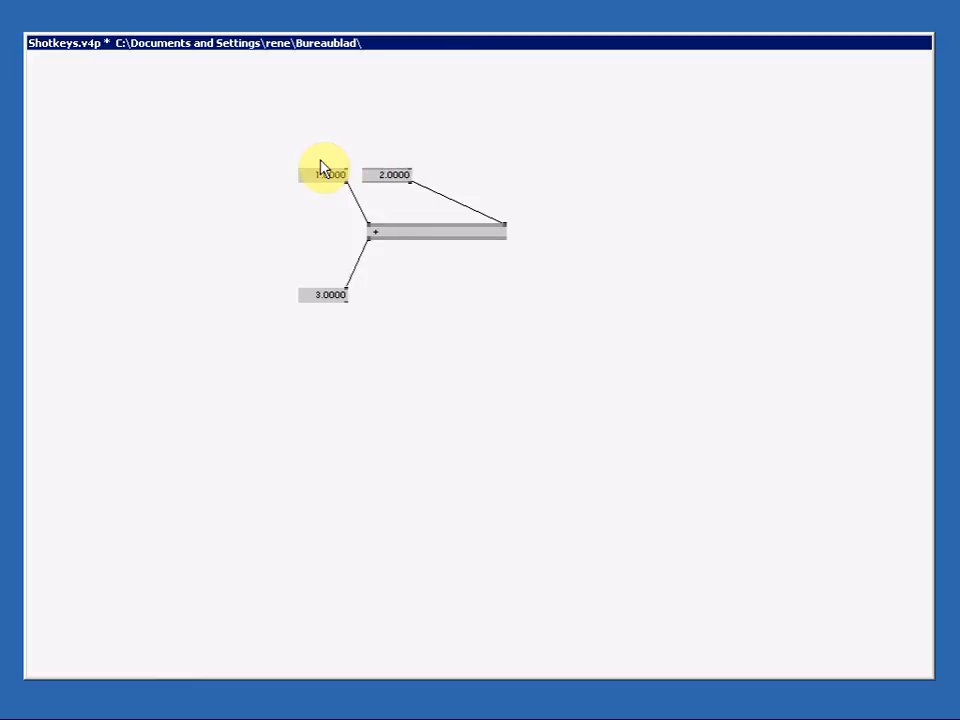